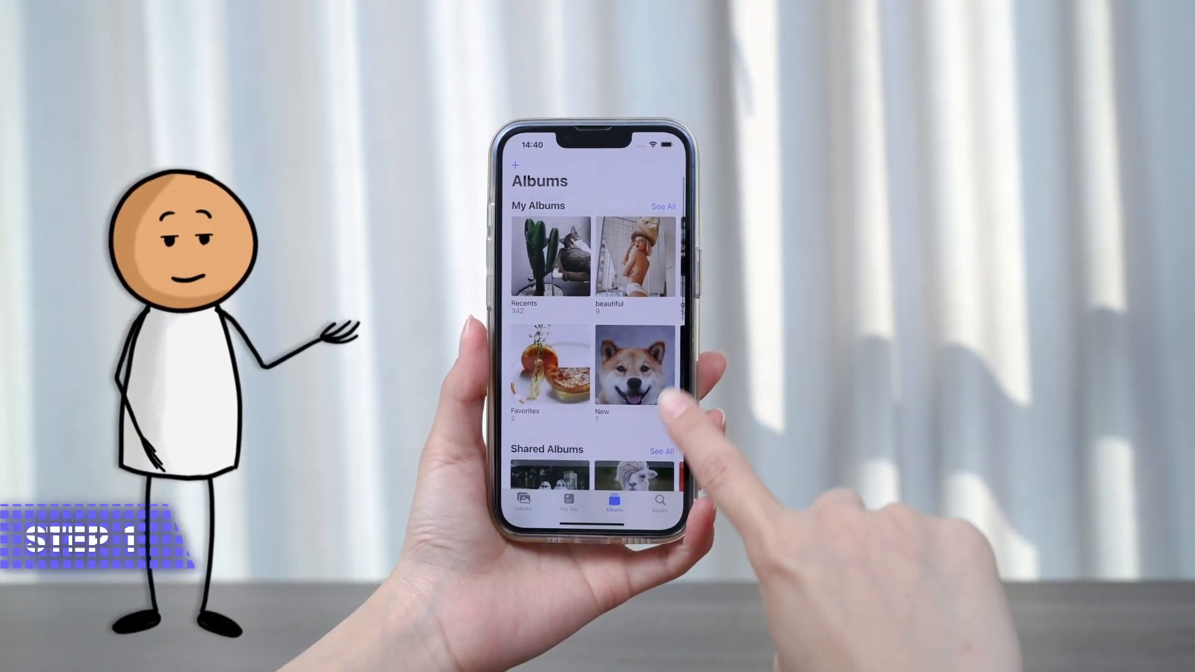
Step: Scroll to the Utilities albums and open Recently Deleted
scroll("down", 3)
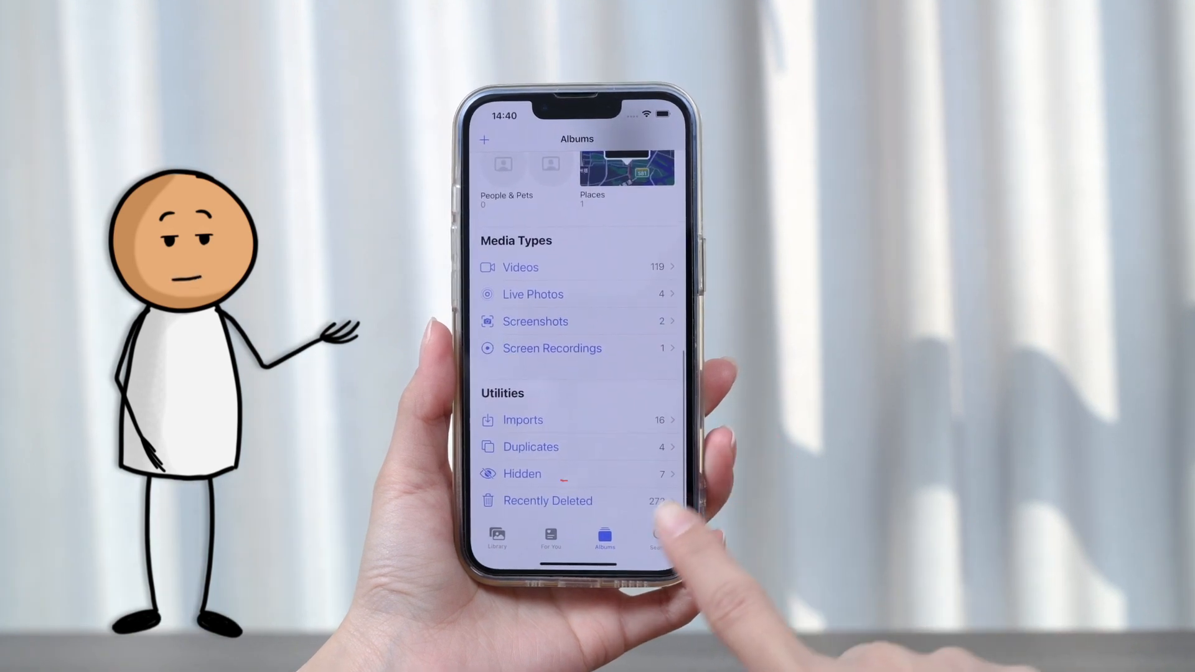
left_click(547, 501)
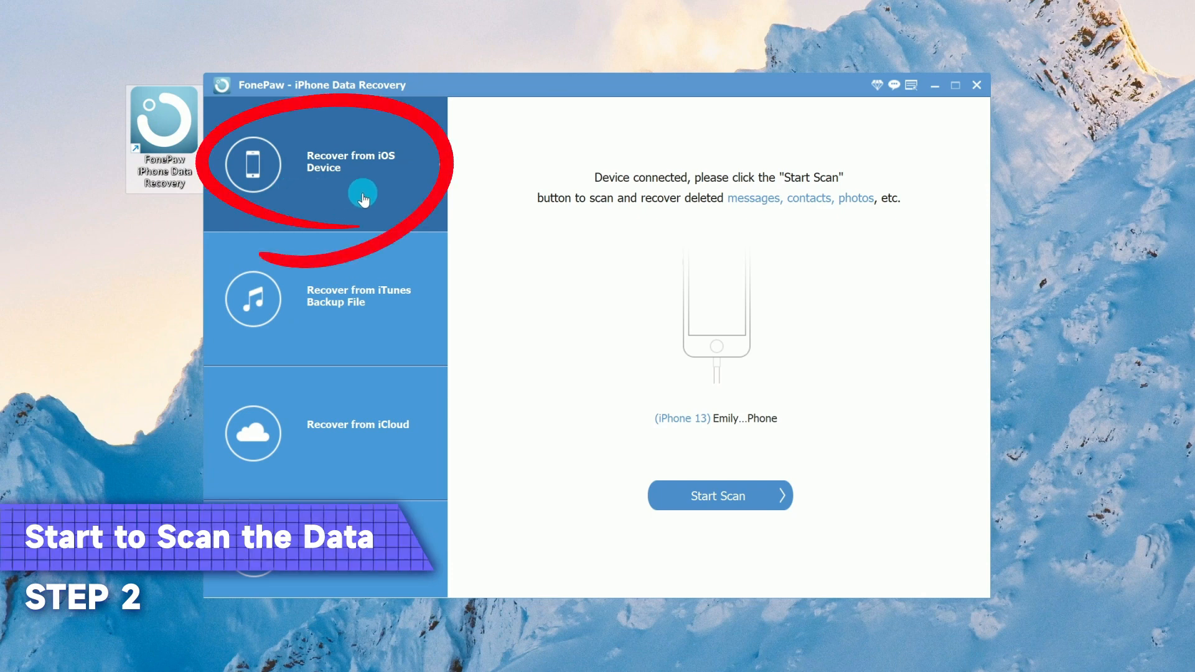
Step: Start scanning the connected iPhone for deleted data
left_click(719, 495)
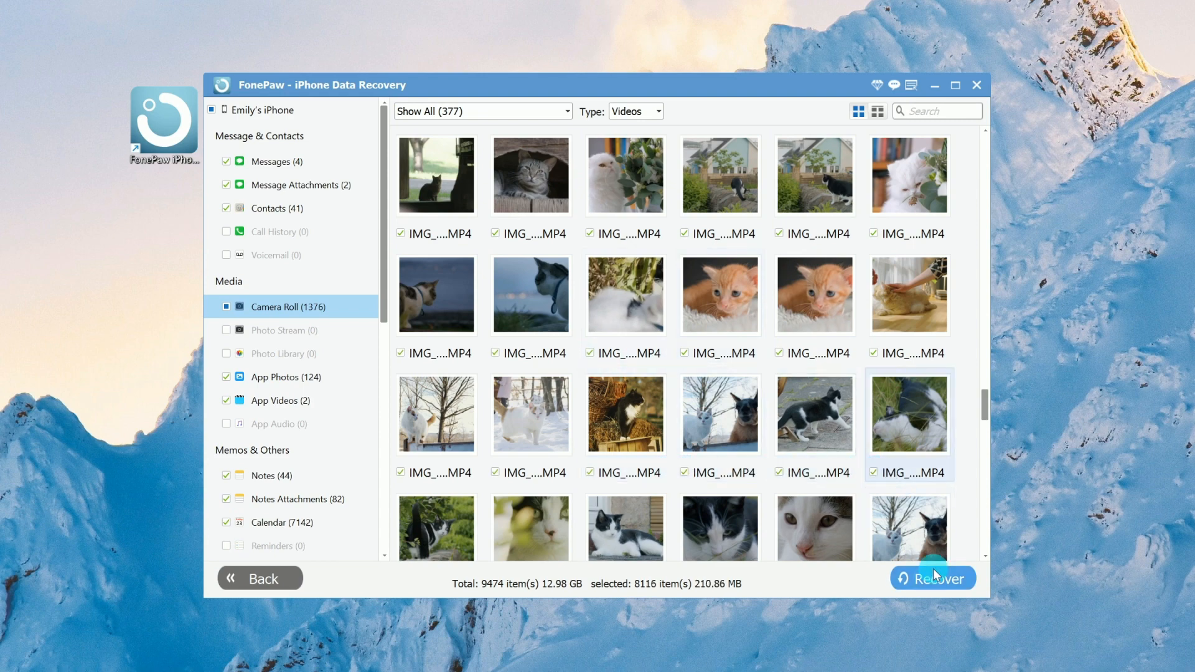
Step: Recover the selected videos to the Documents Recover output folder
left_click(932, 577)
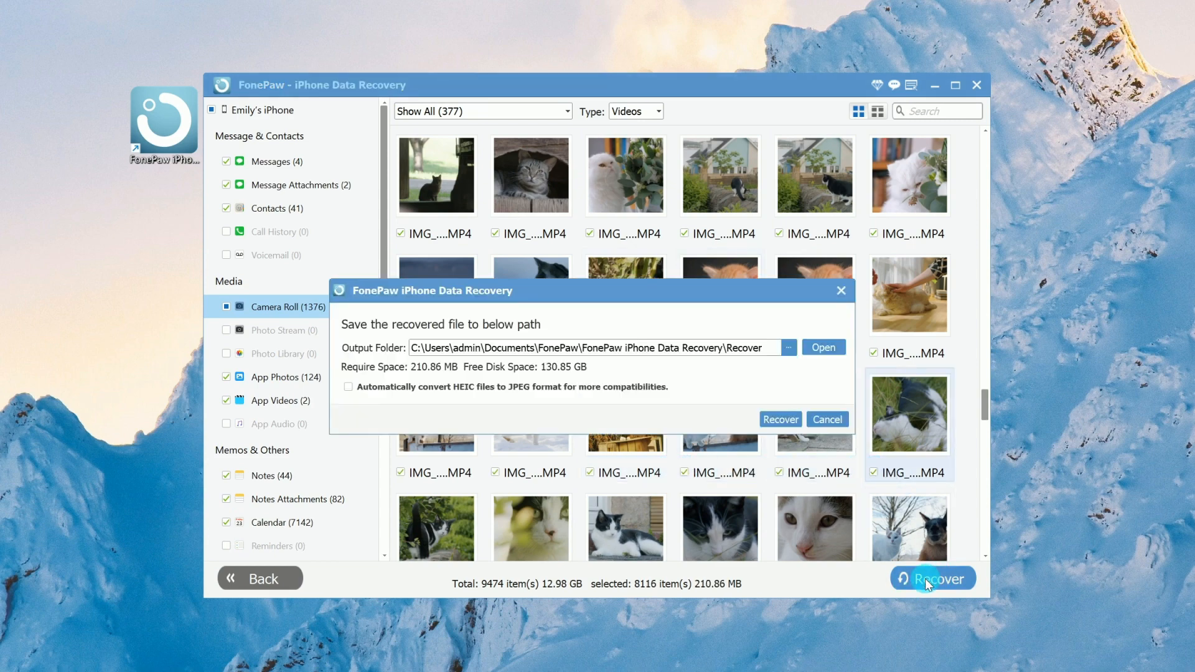
left_click(827, 419)
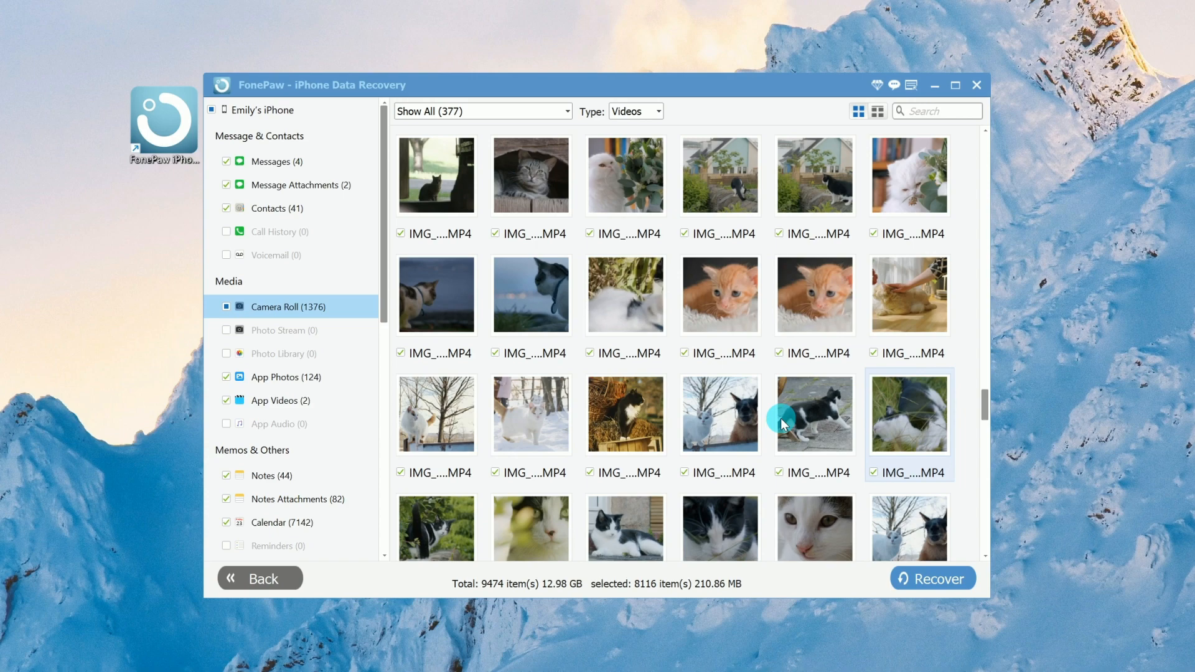